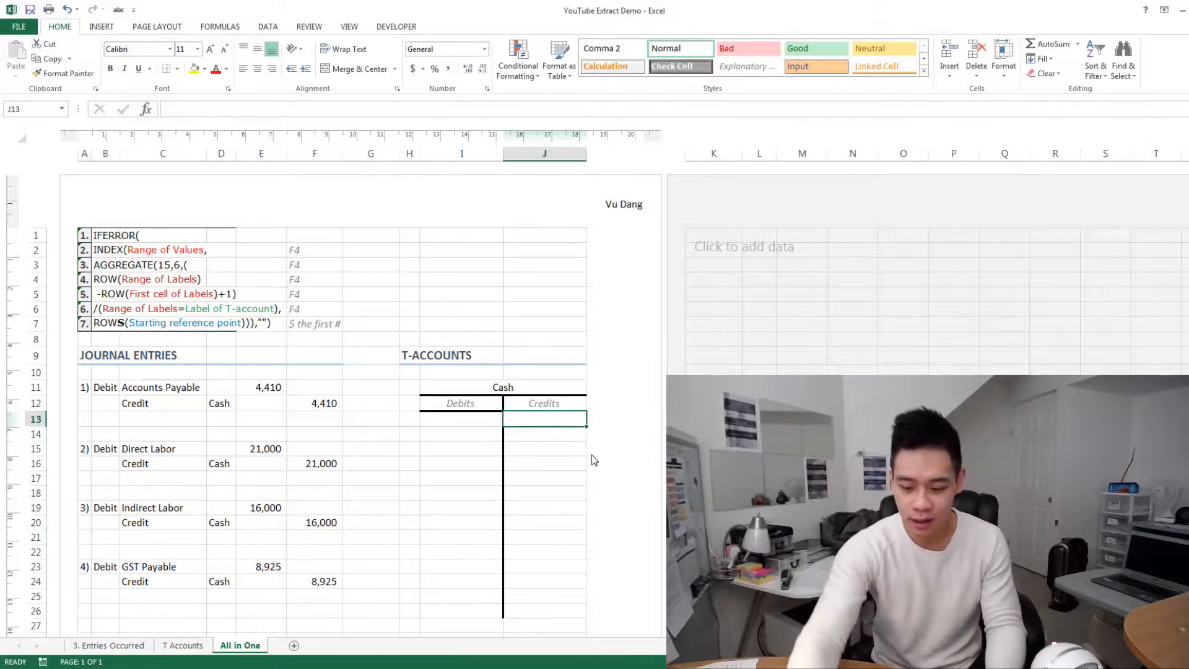
- Start the J13 formula as =IFERROR(INDEX( for the Cash credits
{"action": "type", "text": "="}
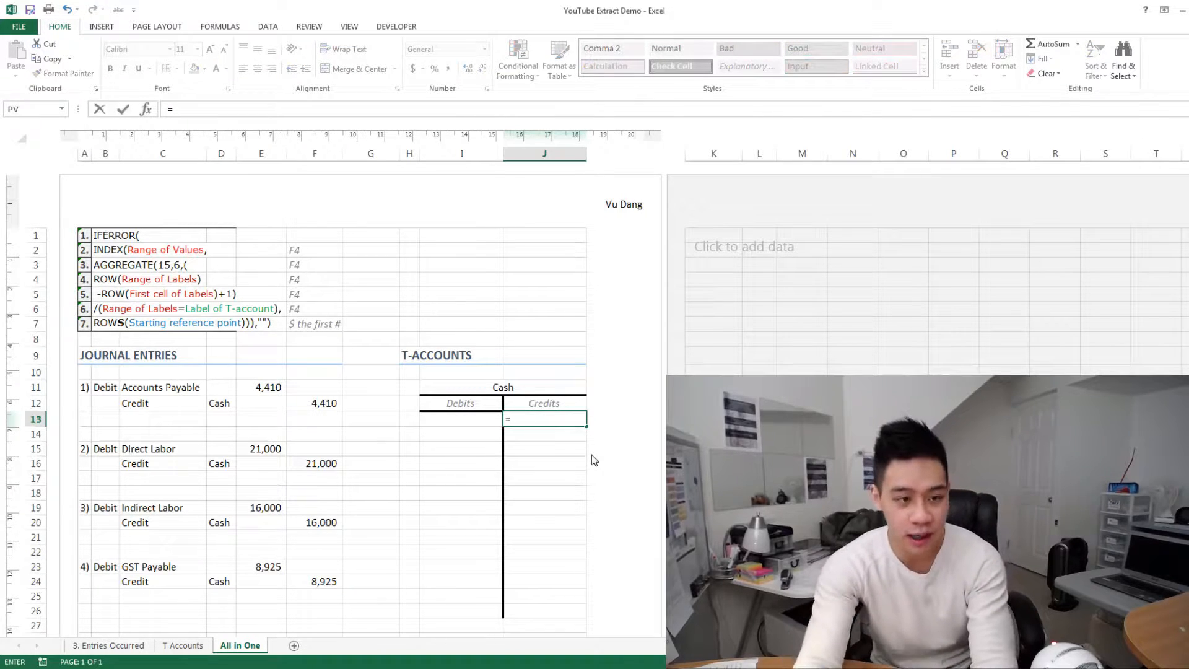
{"action": "type", "text": "=IFERROR"}
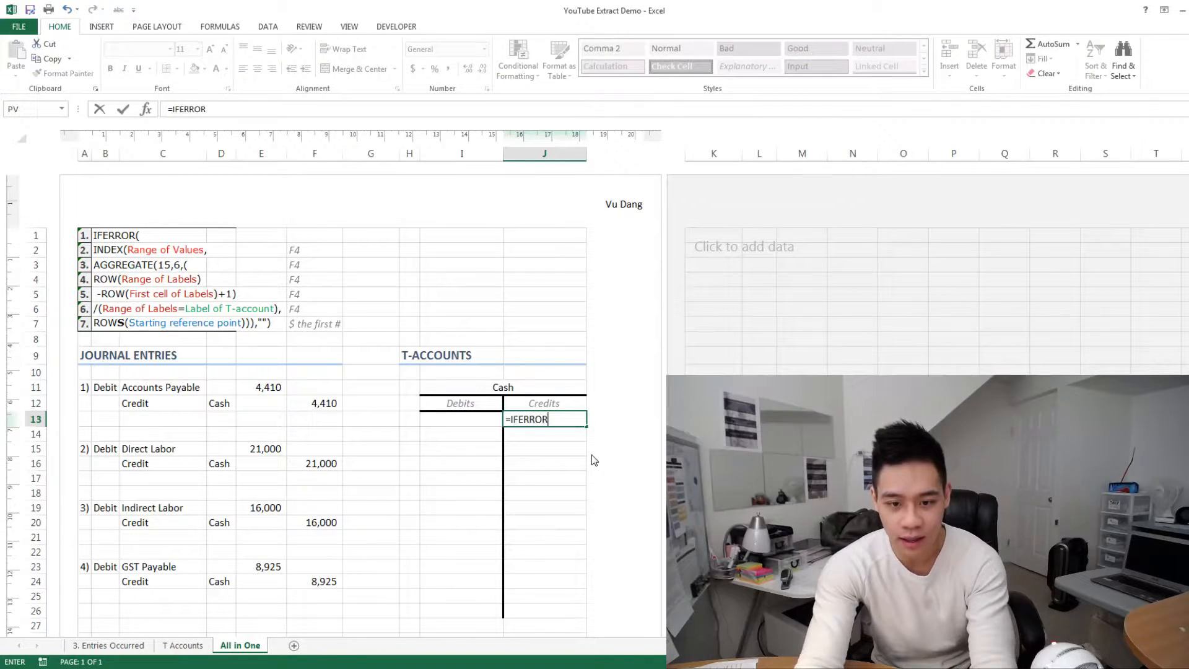
{"action": "type", "text": "("}
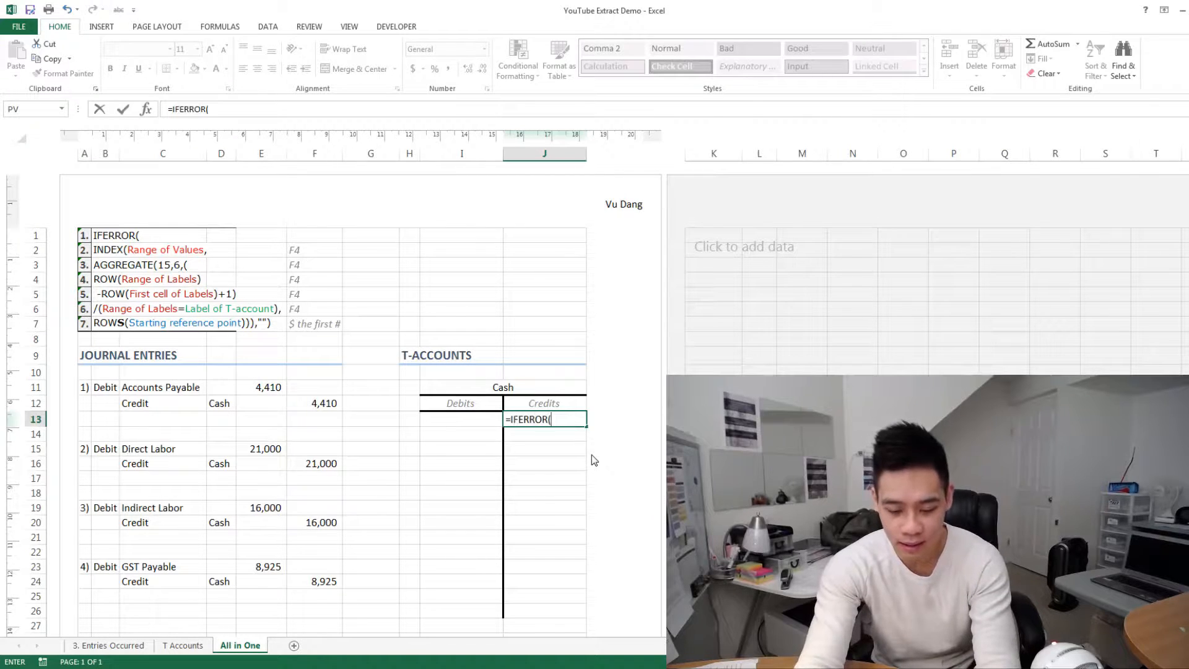
{"action": "type", "text": "index("}
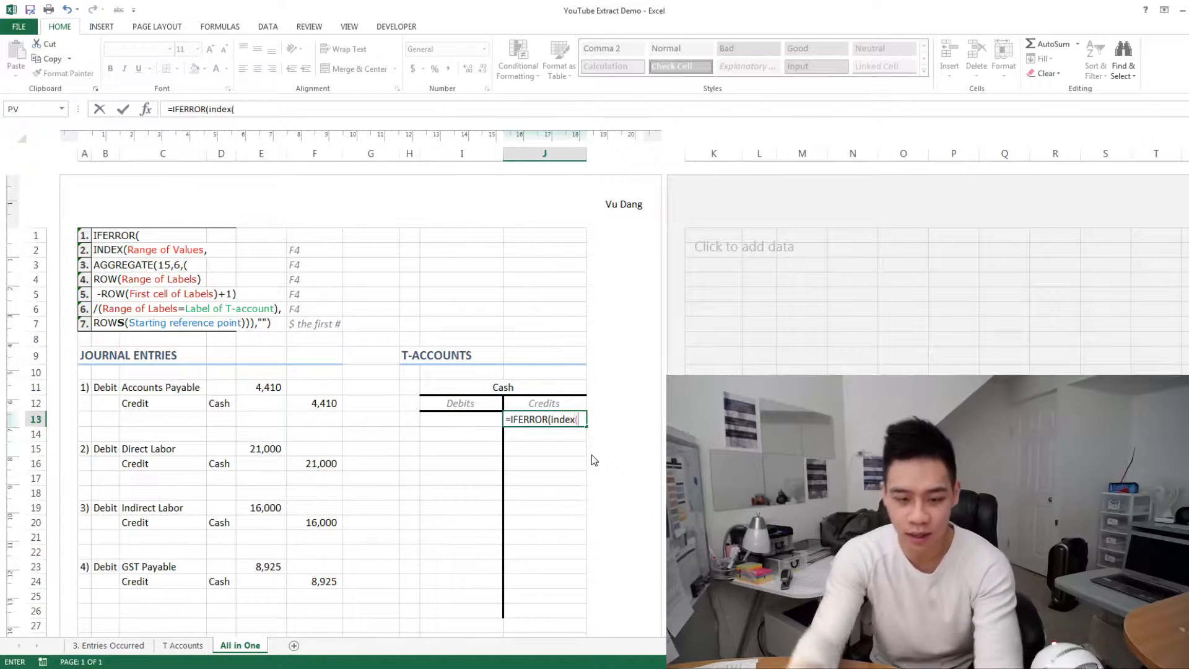
{"action": "mouse_move", "coordinate": [318, 374]}
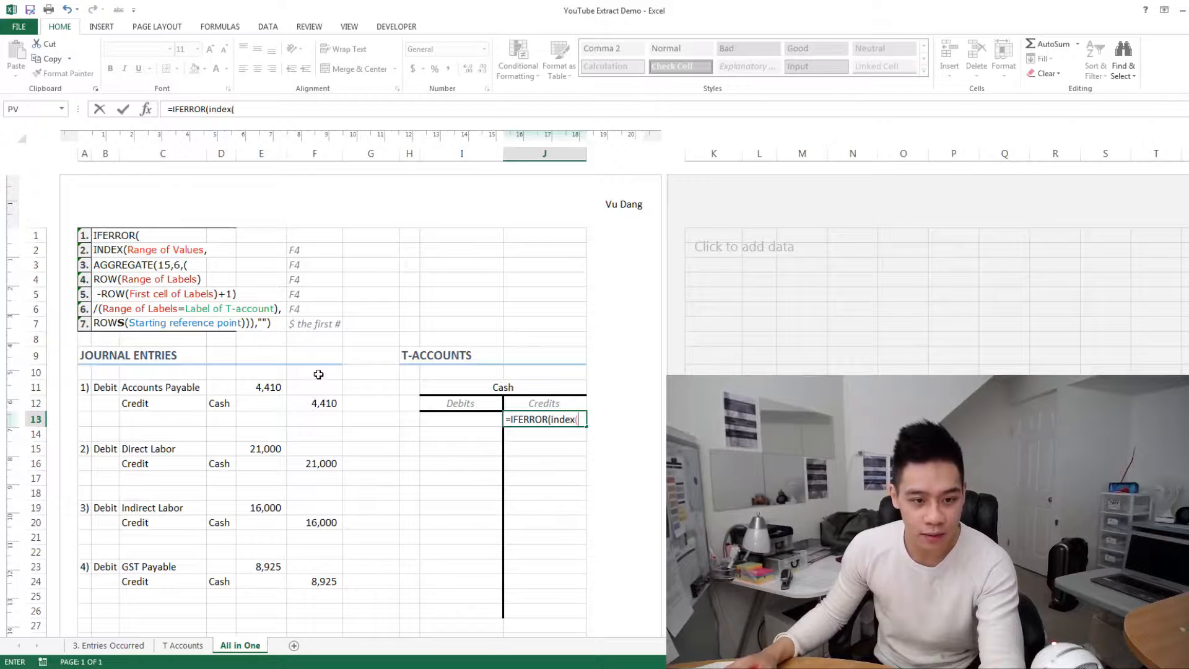
- Add the amounts range $F$10:$F$24, then begin AGGREGATE(15,6,(ROW( in the formula
{"action": "left_click_drag", "start_coordinate": [314, 386], "coordinate": [314, 581]}
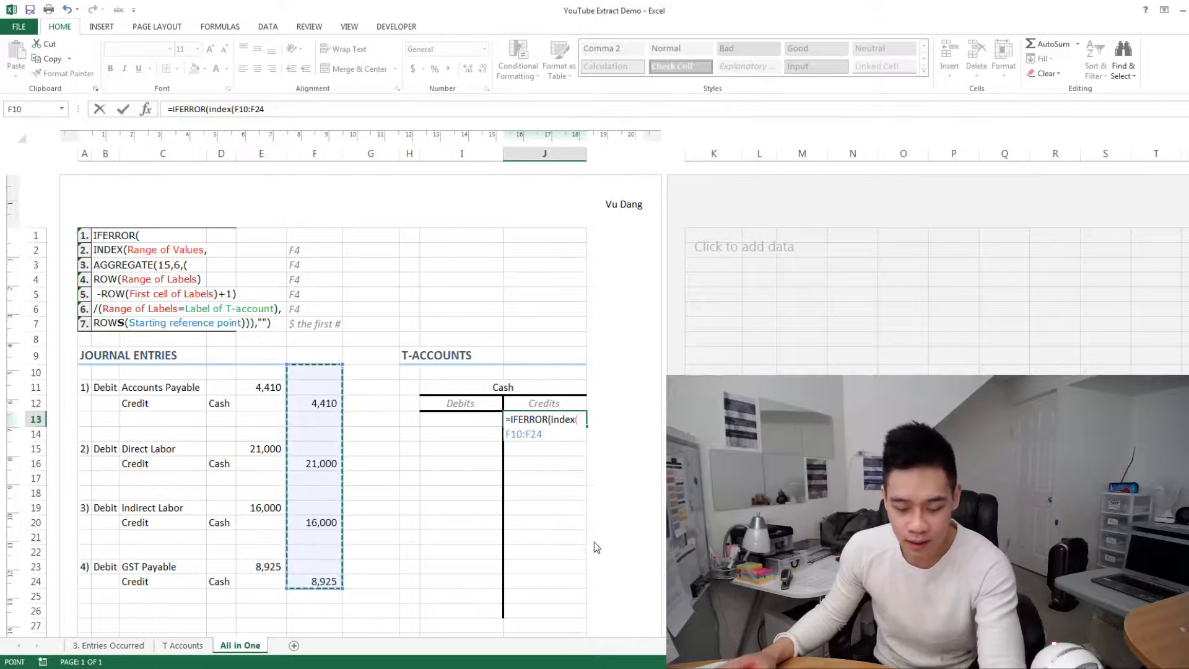
{"action": "left_click", "coordinate": [516, 434]}
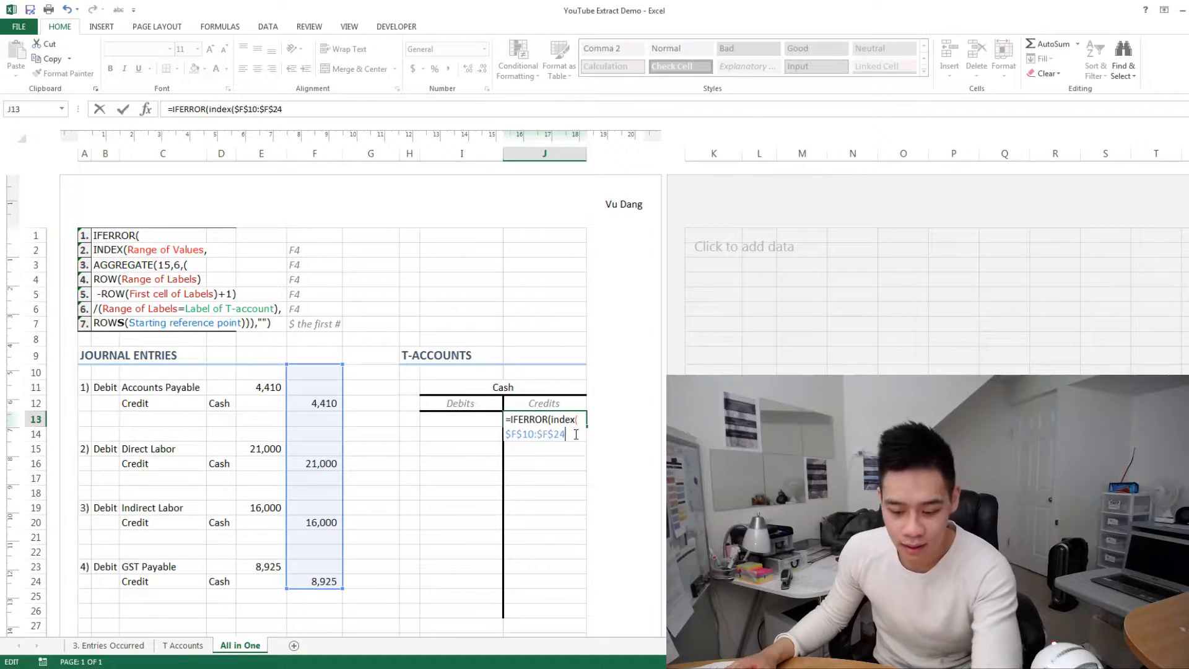
{"action": "type", "text": ","}
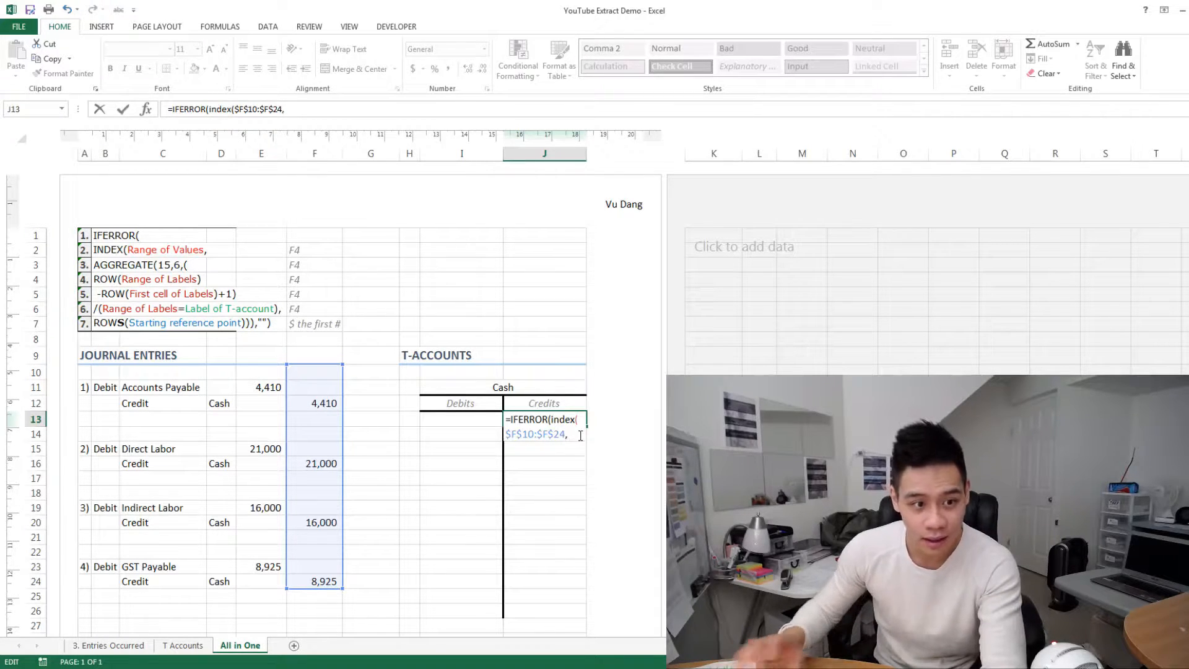
{"action": "type", "text": "aggregate"}
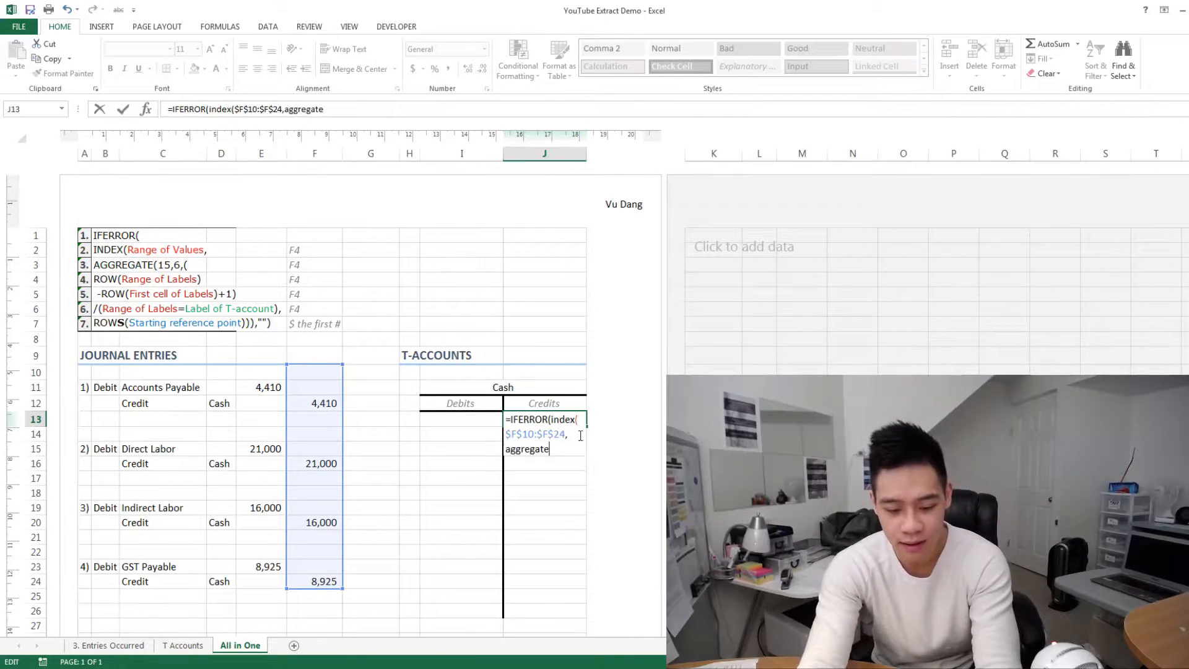
{"action": "type", "text": "(1"}
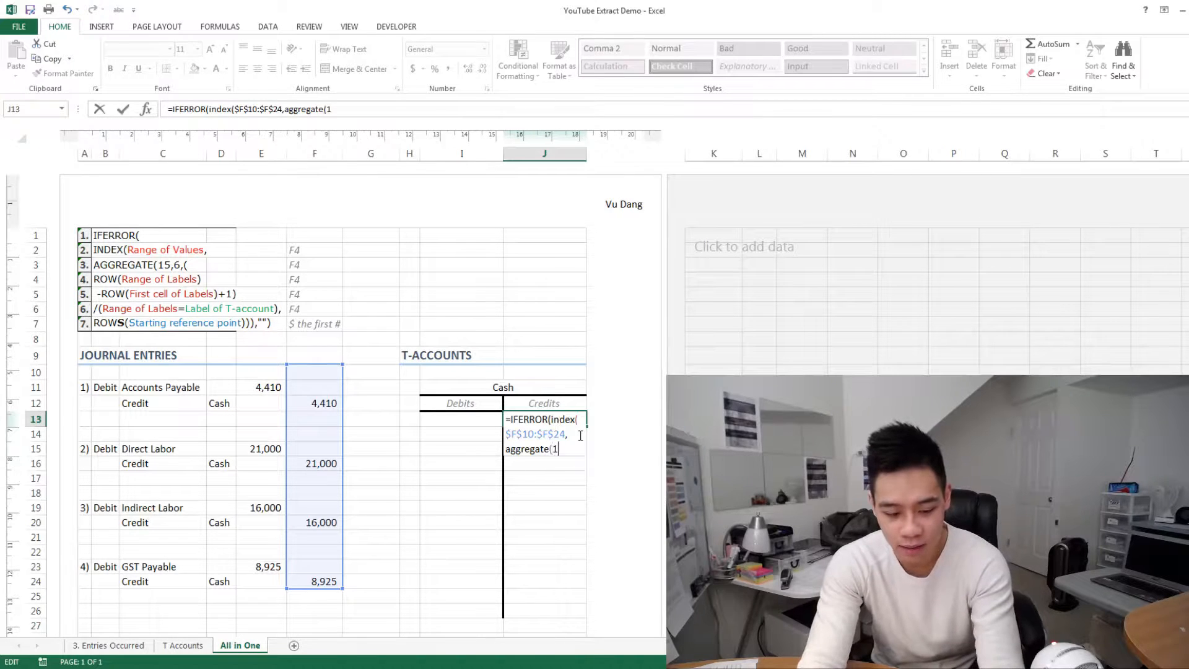
{"action": "type", "text": "5,6"}
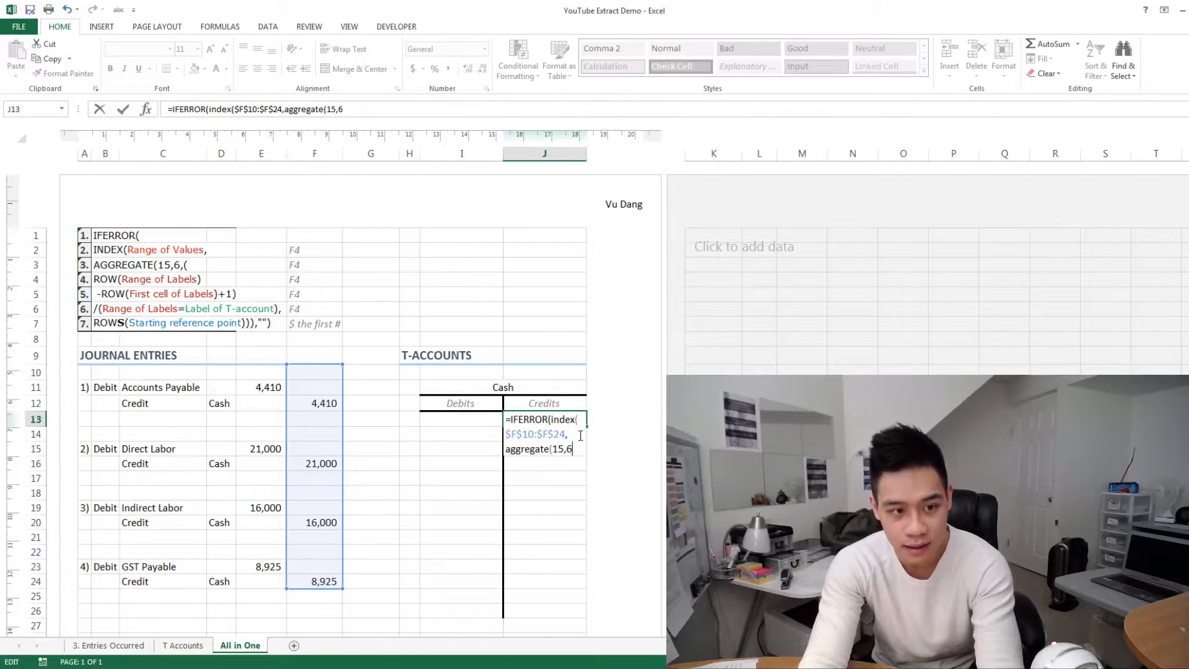
{"action": "type", "text": "("}
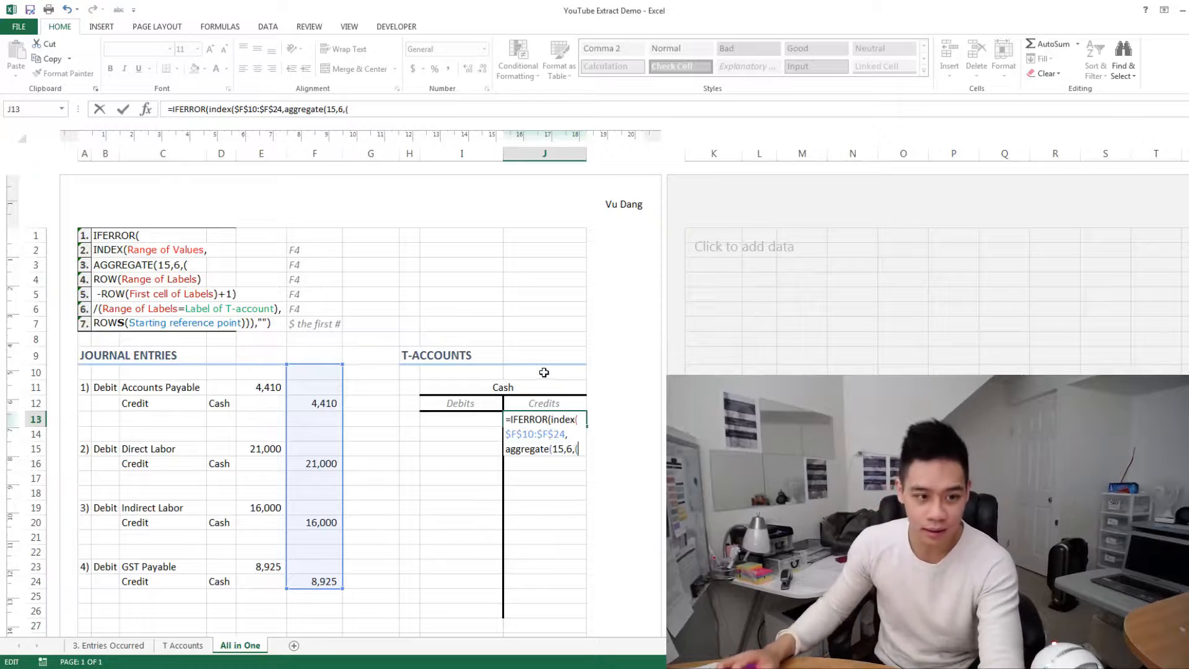
{"action": "type", "text": "row("}
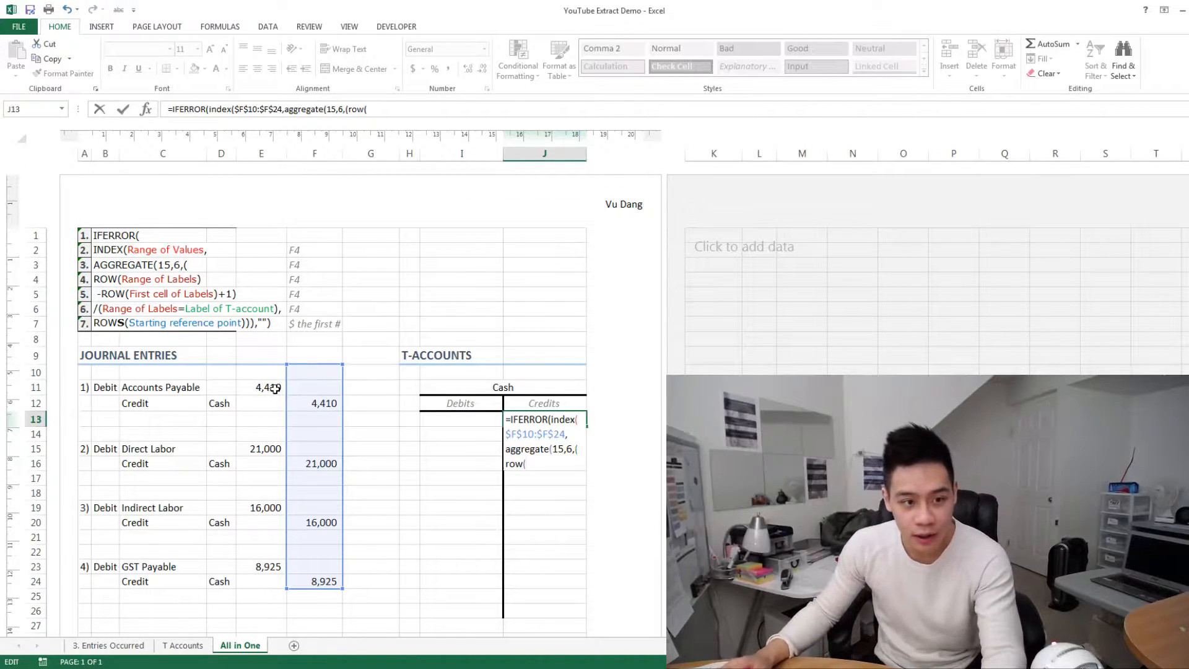
- Add ROW($D$10:$D$24)-ROW($D$10)+1)/( to the J13 formula
{"action": "left_click", "coordinate": [260, 372]}
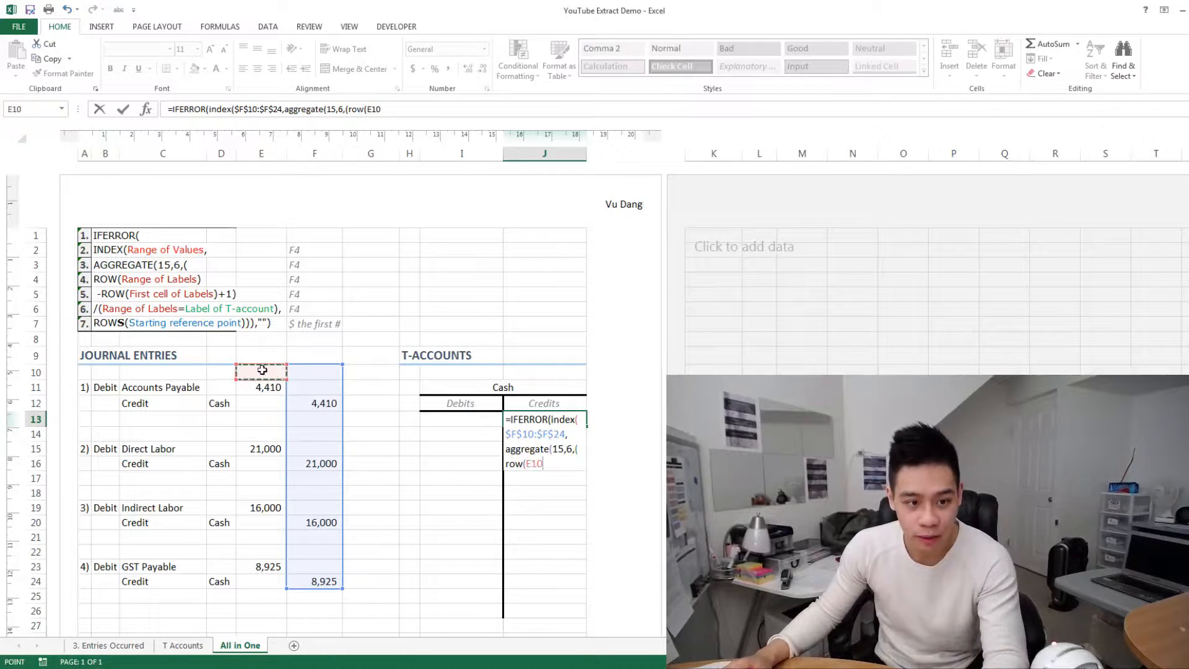
{"action": "left_click_drag", "start_coordinate": [218, 372], "coordinate": [219, 581]}
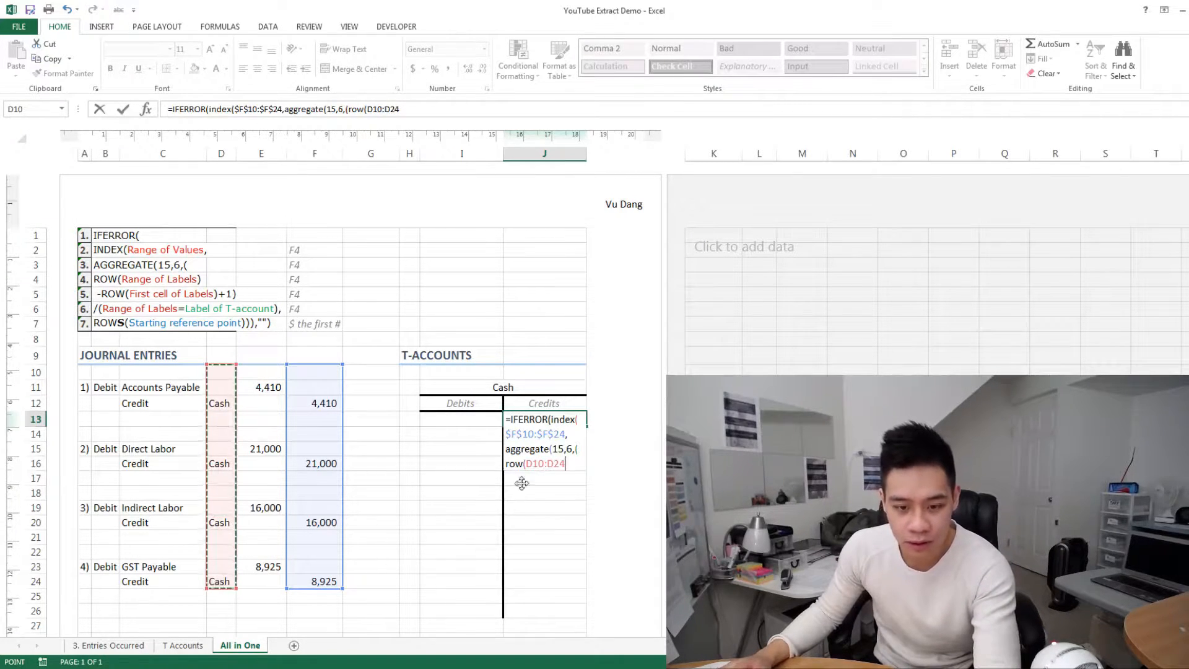
{"action": "key", "text": "f4"}
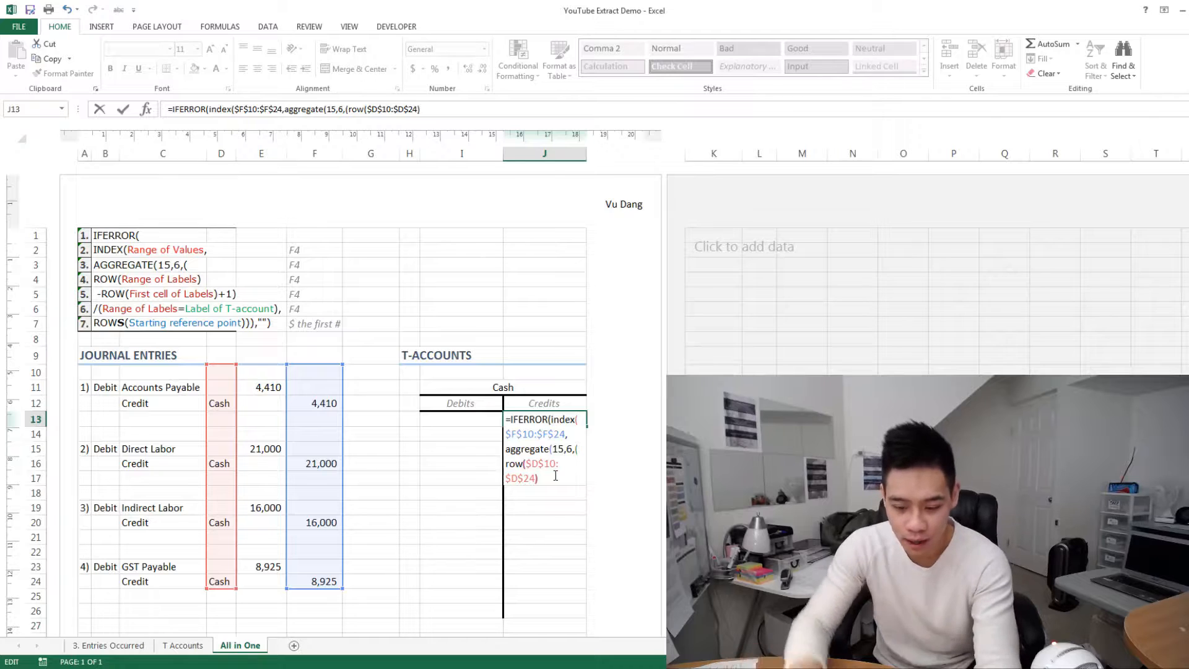
{"action": "type", "text": "-row("}
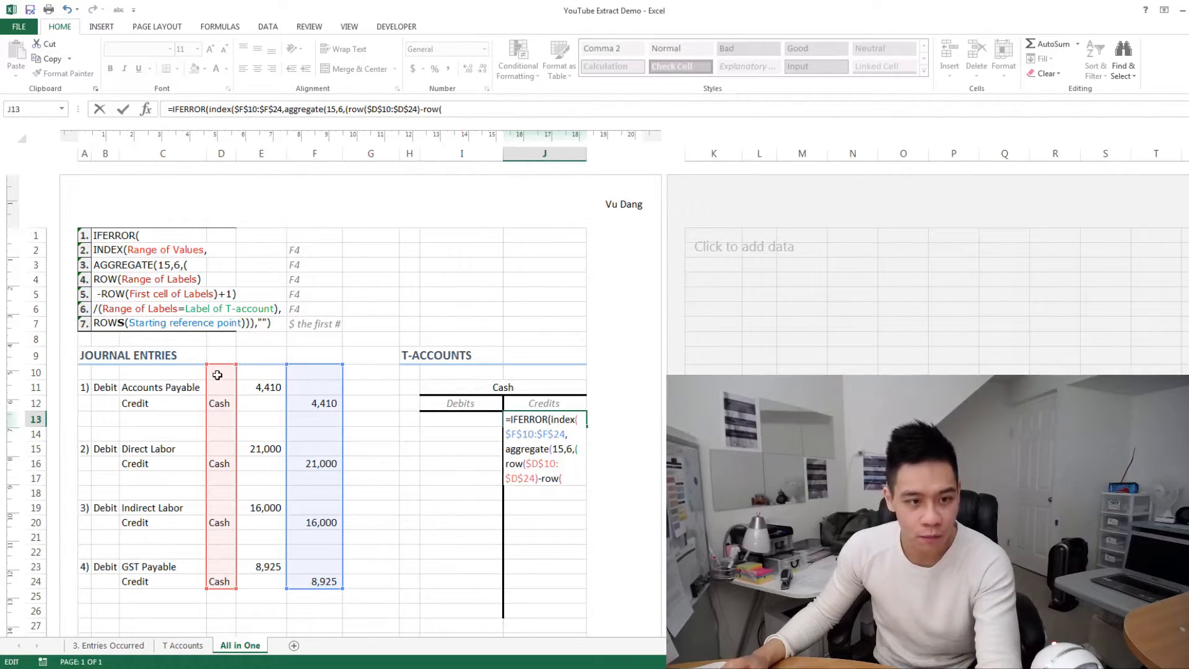
{"action": "left_click", "coordinate": [220, 372]}
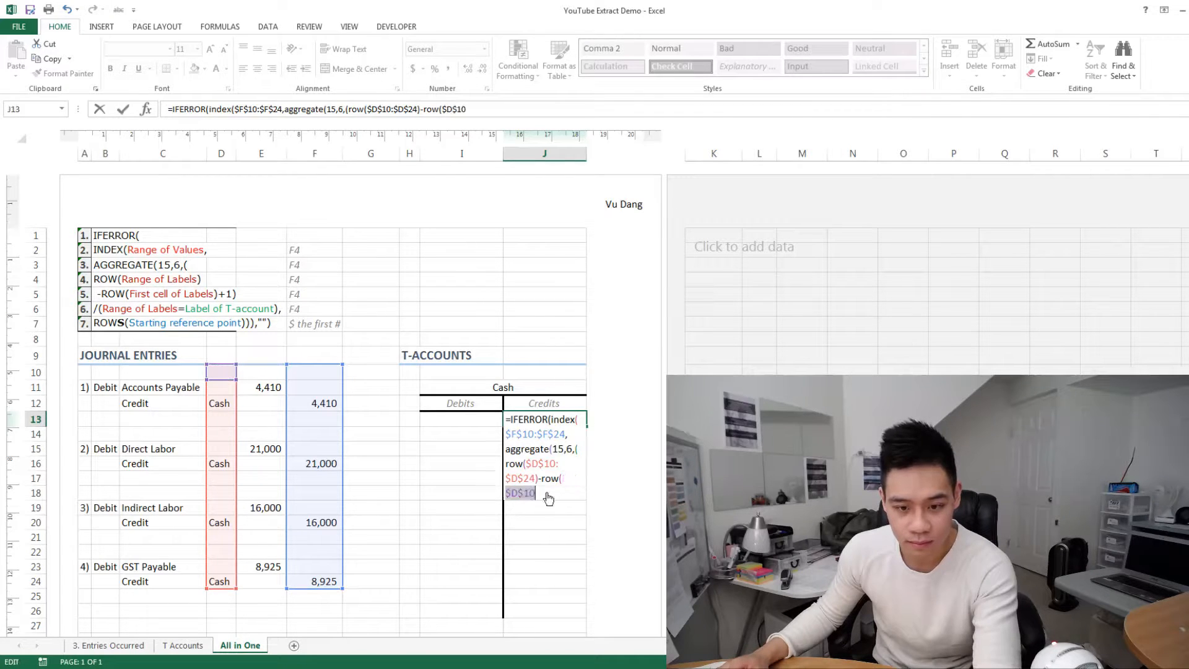
{"action": "type", "text": ")+"}
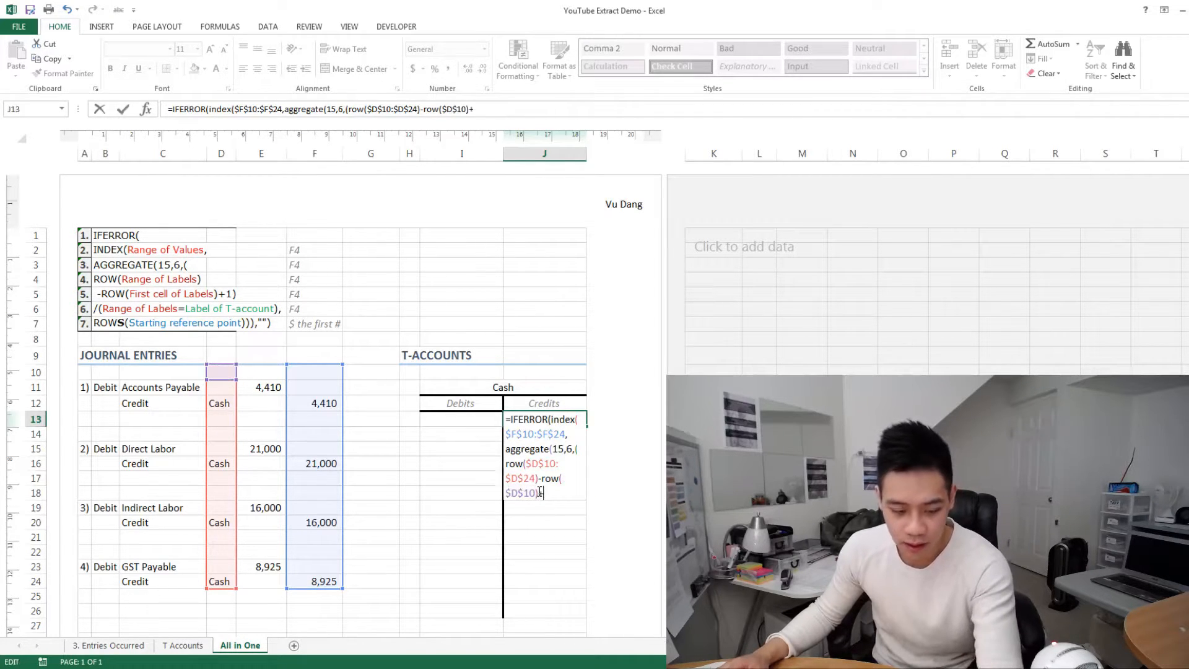
{"action": "type", "text": "1)"}
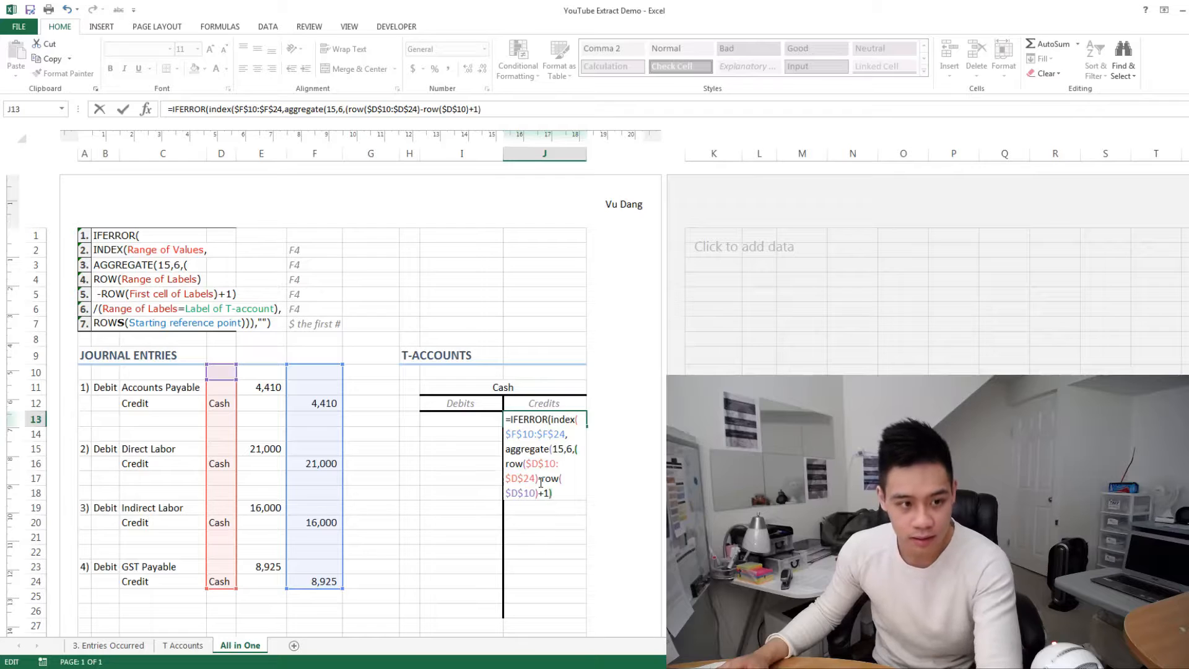
{"action": "type", "text": "/("}
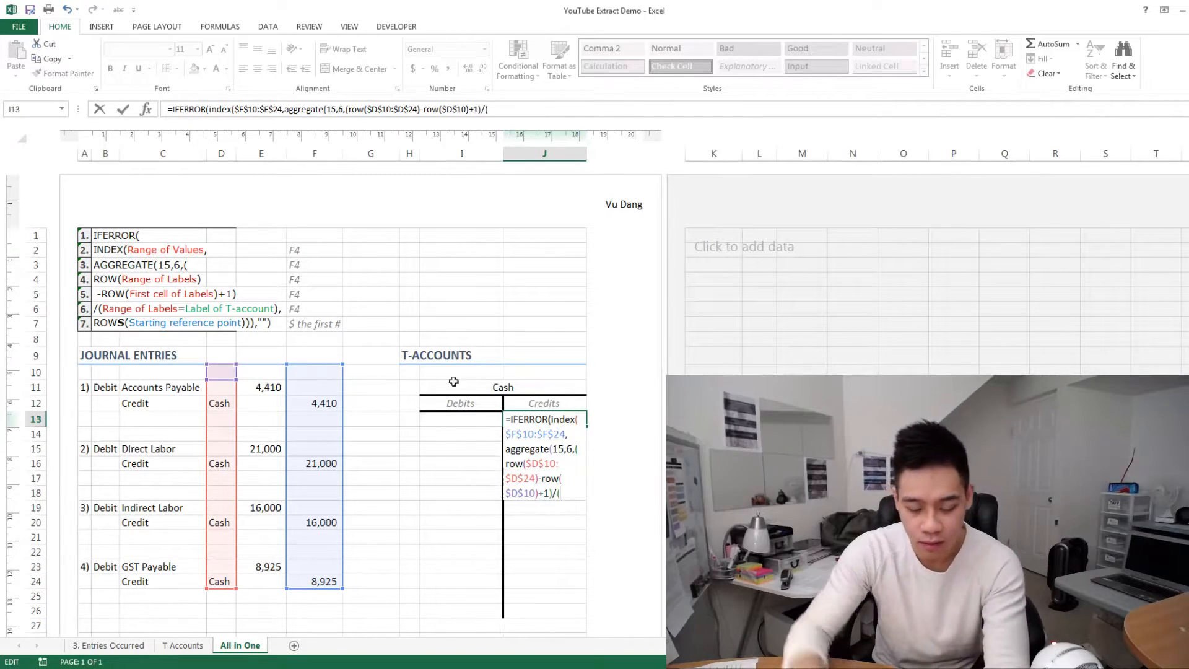
- Add the test ($D$10:$D$24=$I$11), then begin ROWS in the formula
{"action": "left_click_drag", "start_coordinate": [221, 386], "coordinate": [220, 582]}
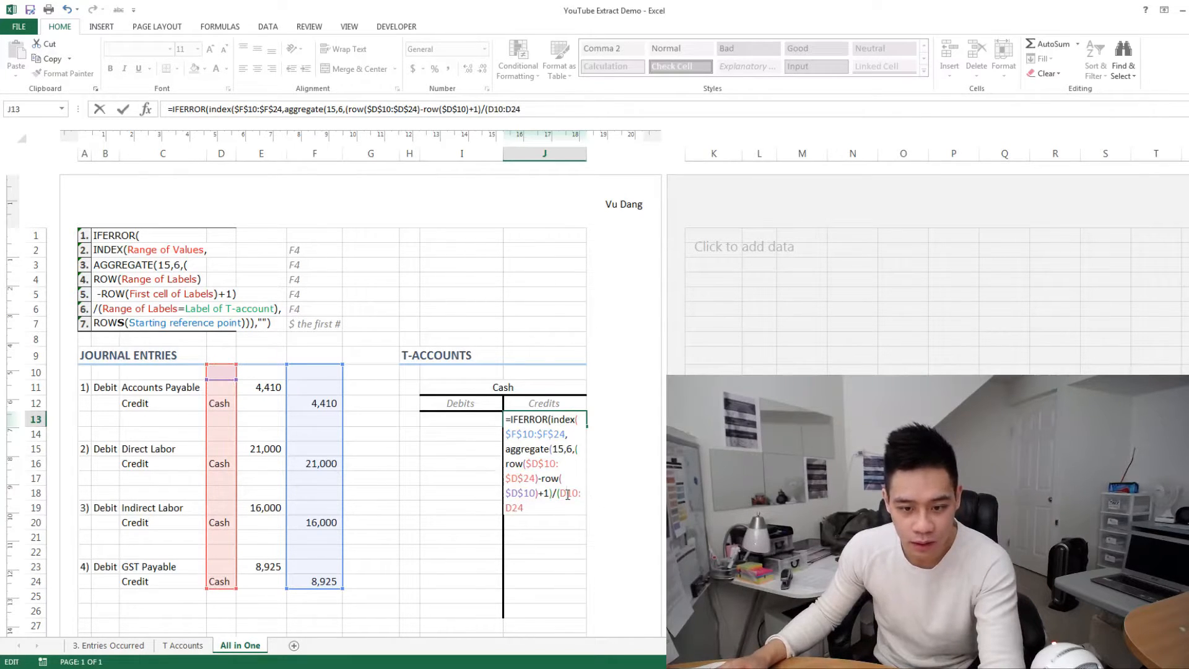
{"action": "key", "text": "f4"}
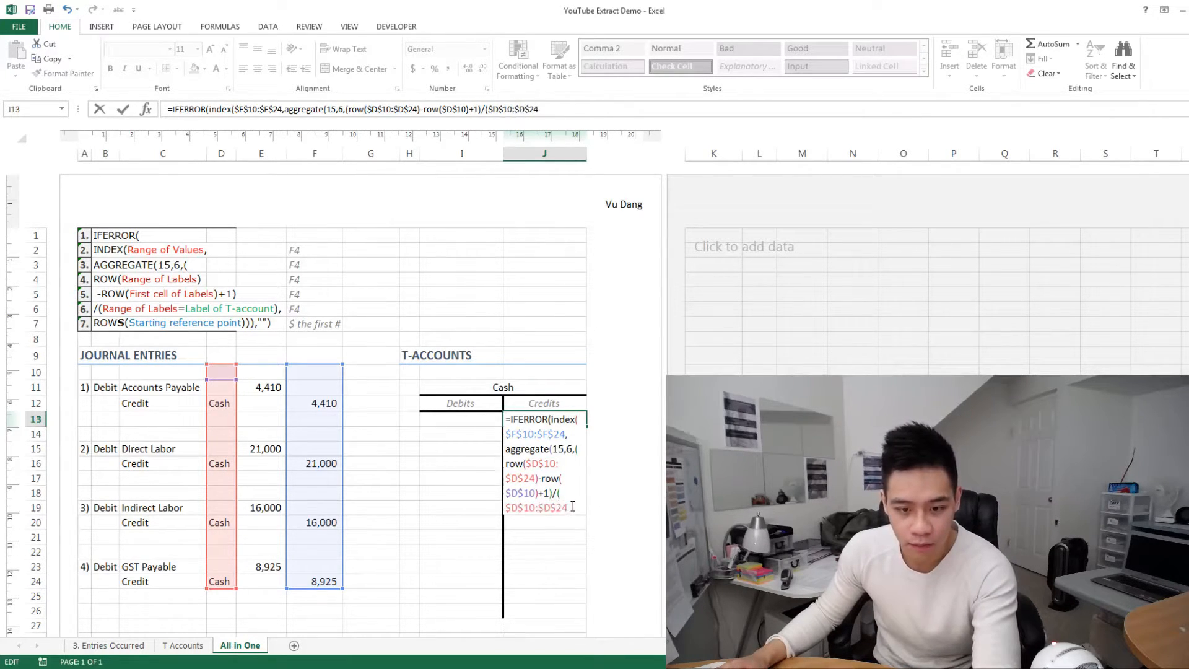
{"action": "type", "text": "="}
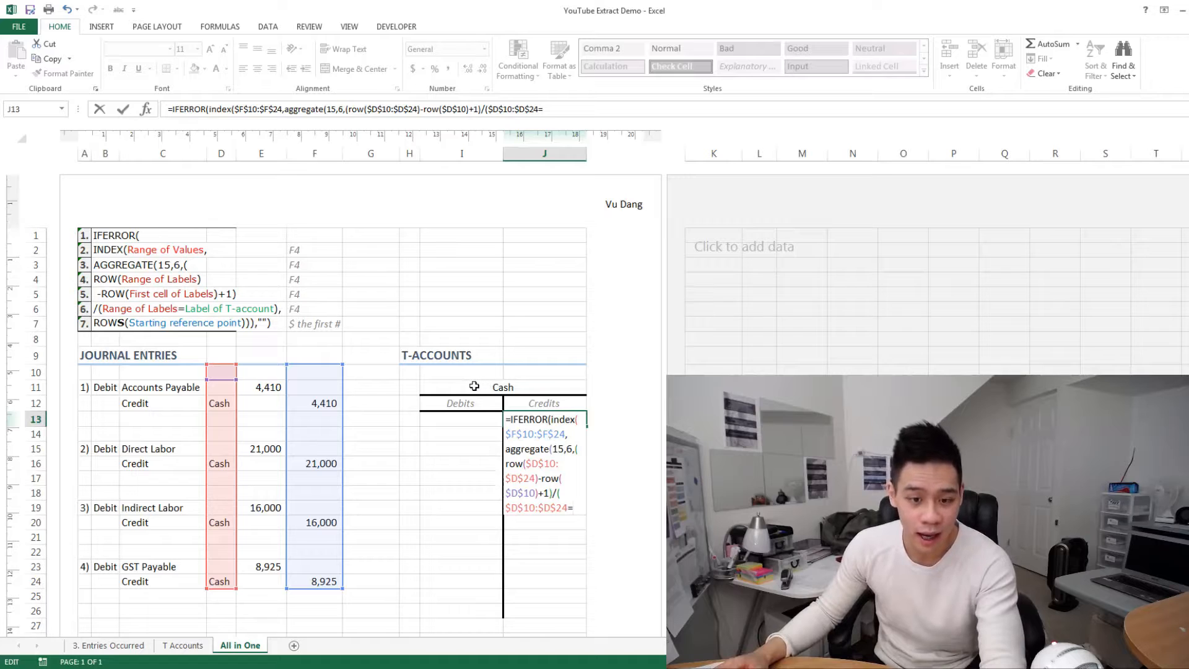
{"action": "left_click", "coordinate": [461, 386]}
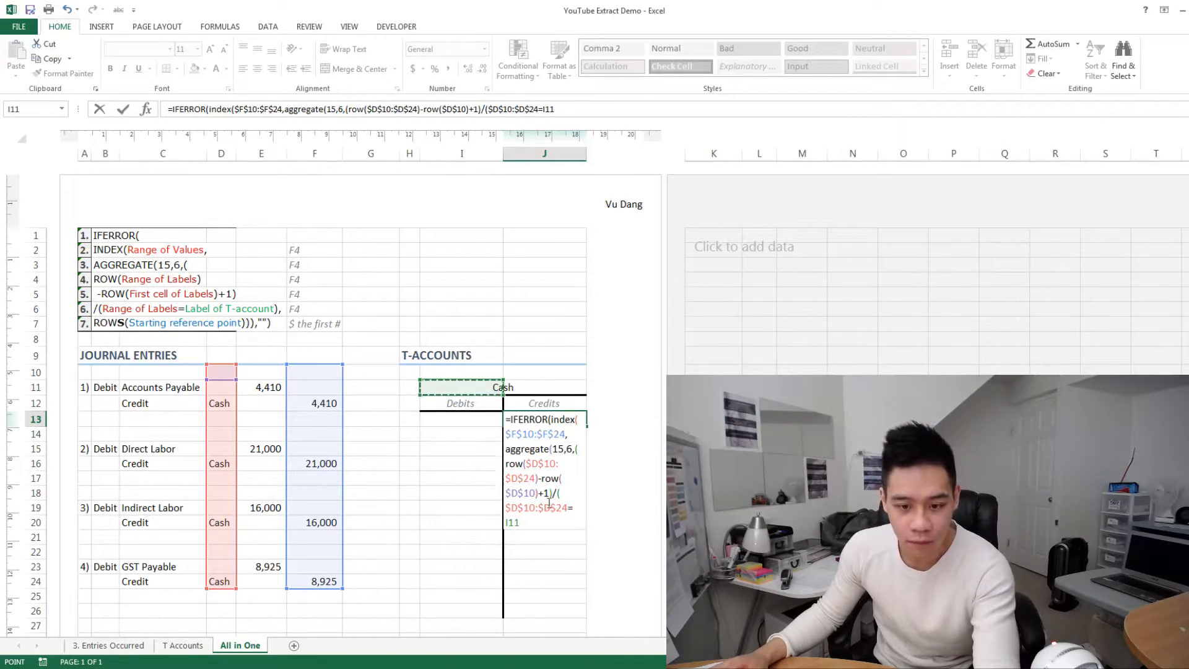
{"action": "key", "text": "f4"}
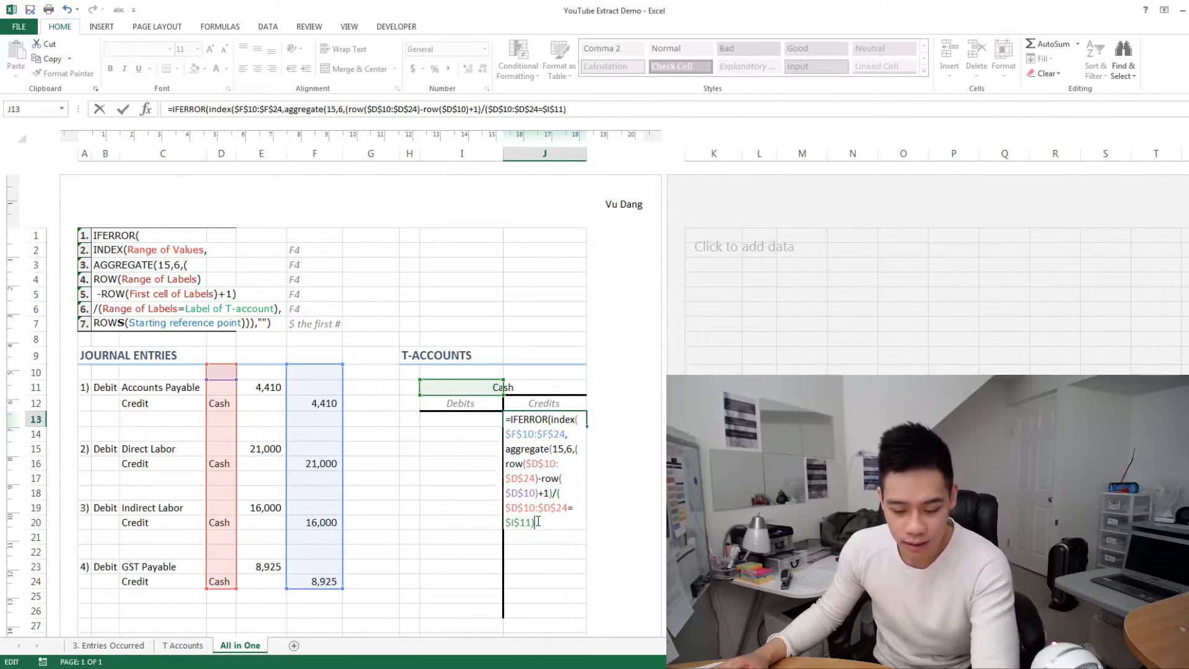
{"action": "type", "text": ","}
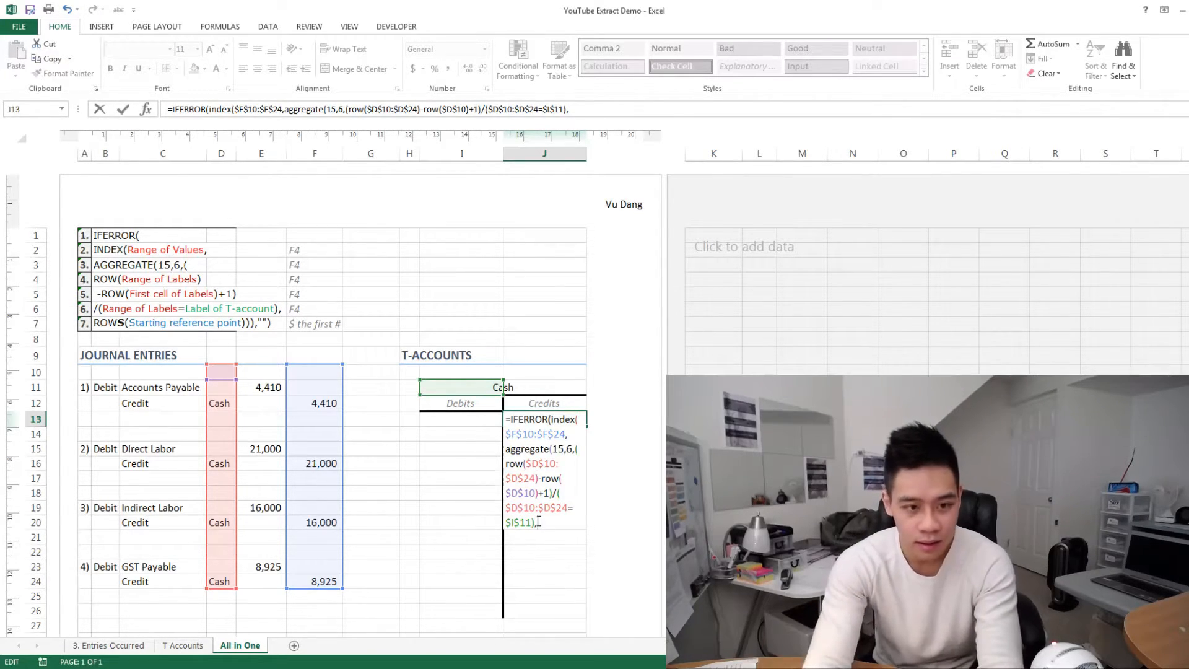
{"action": "type", "text": "rows"}
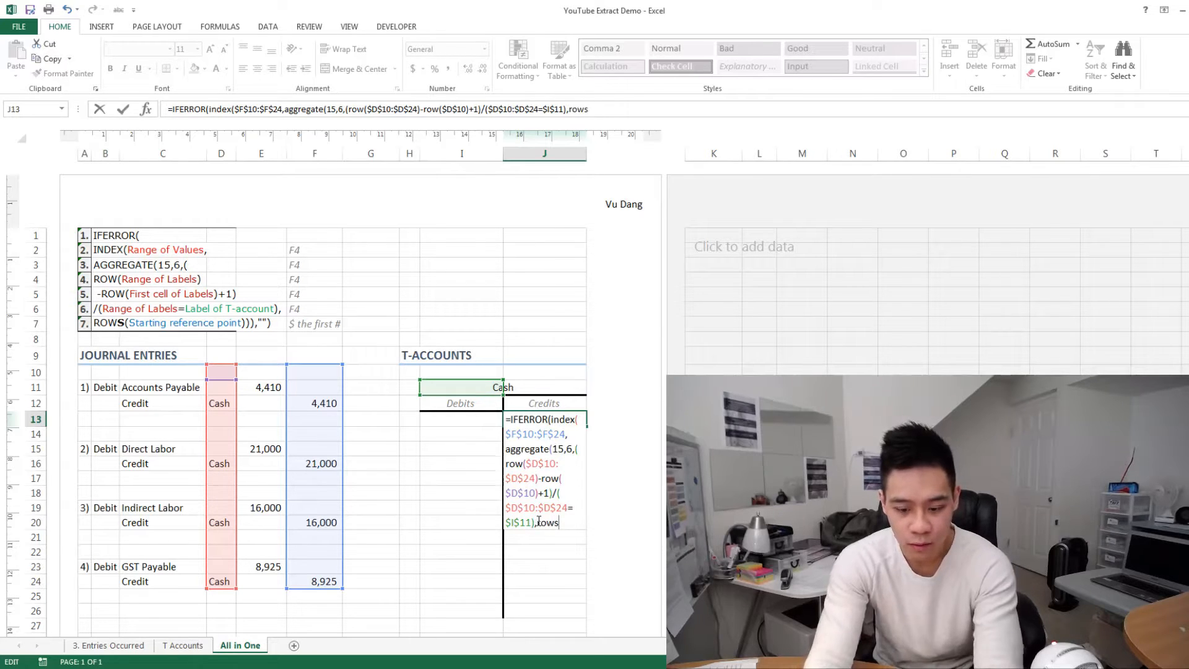
- Finish J13 with ROWS(J$13:J13)),"") and enter it, showing 4410
{"action": "type", "text": "("}
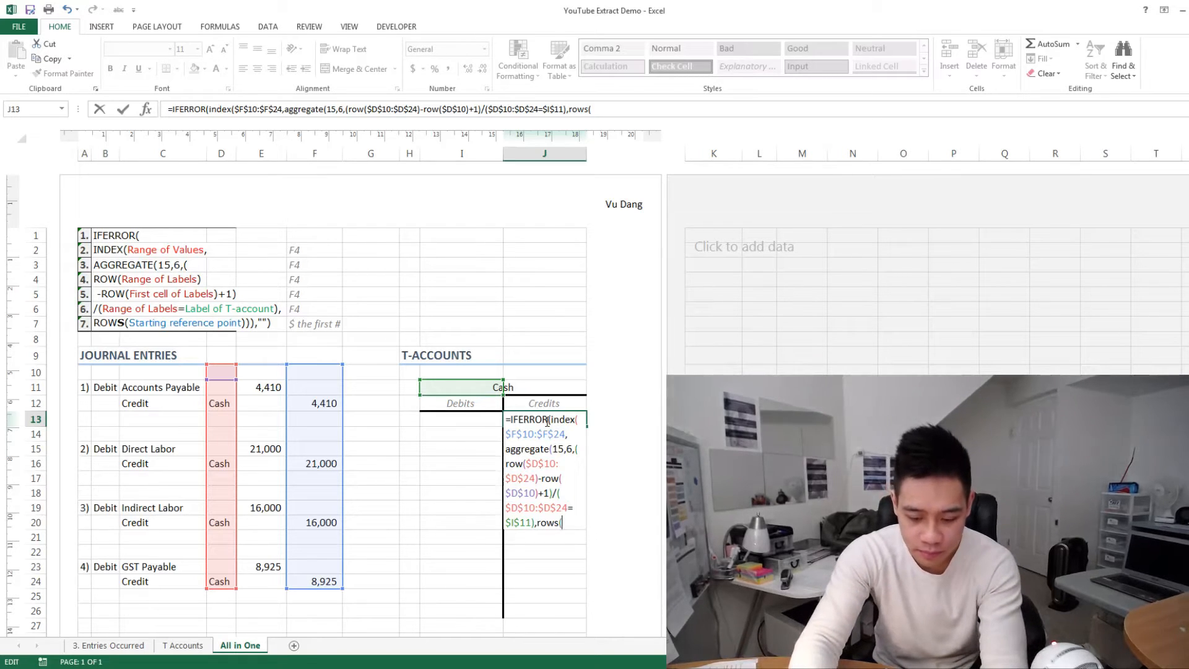
{"action": "type", "text": "J"}
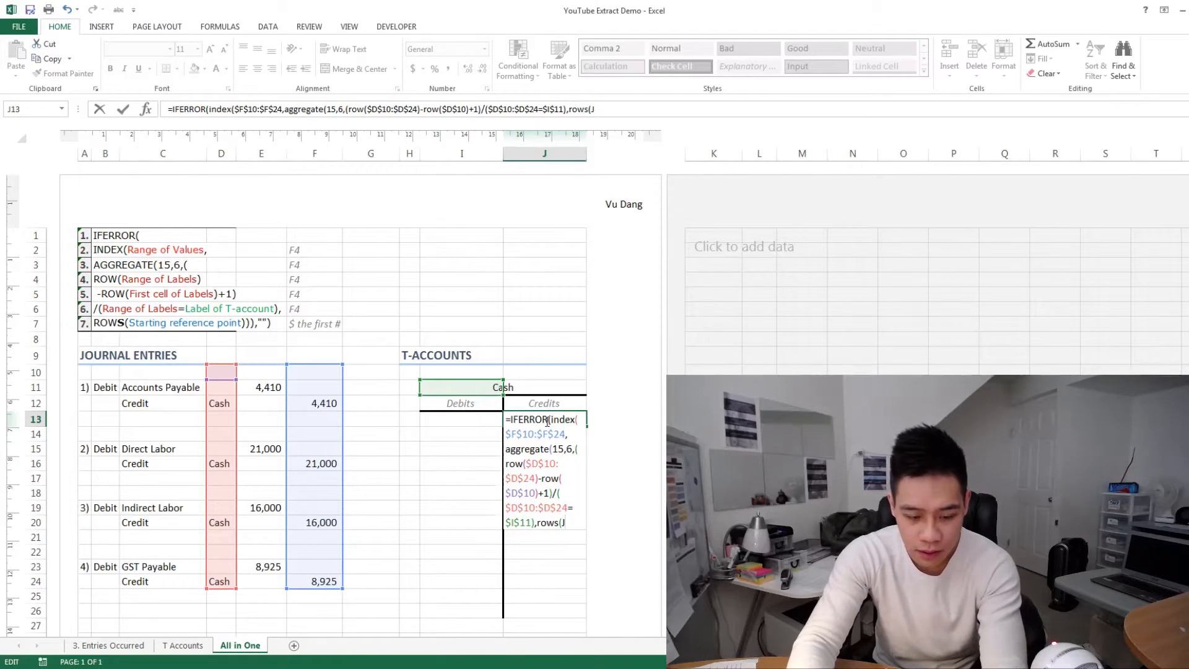
{"action": "type", "text": "13:J13)))"}
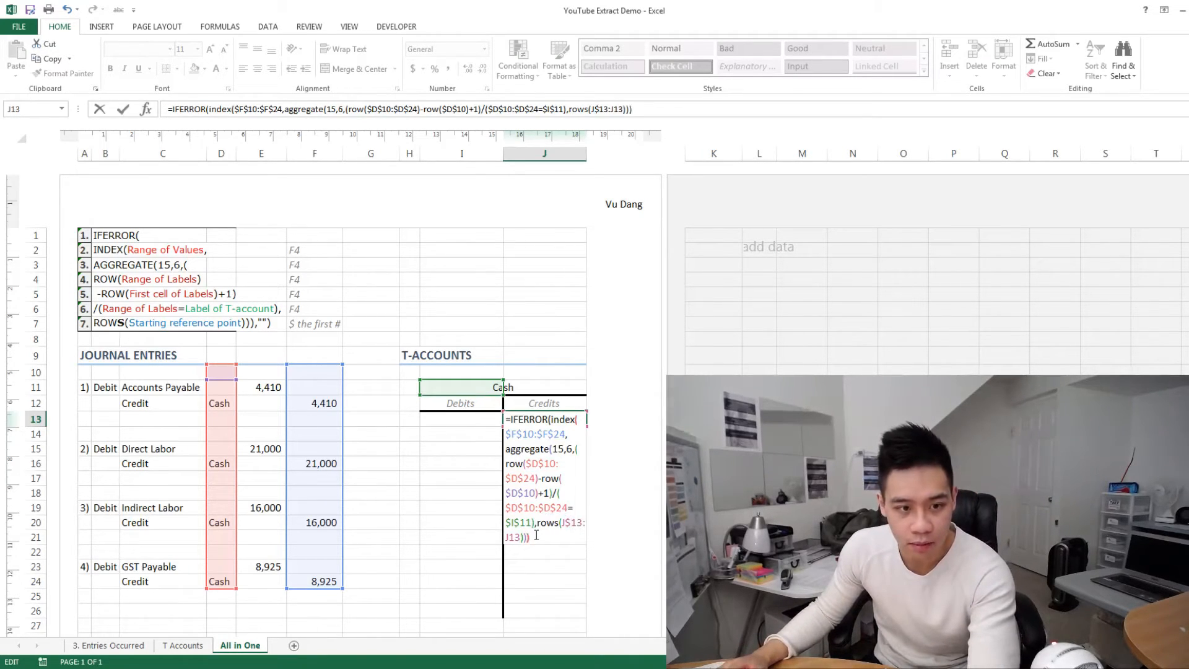
{"action": "type", "text": ","}
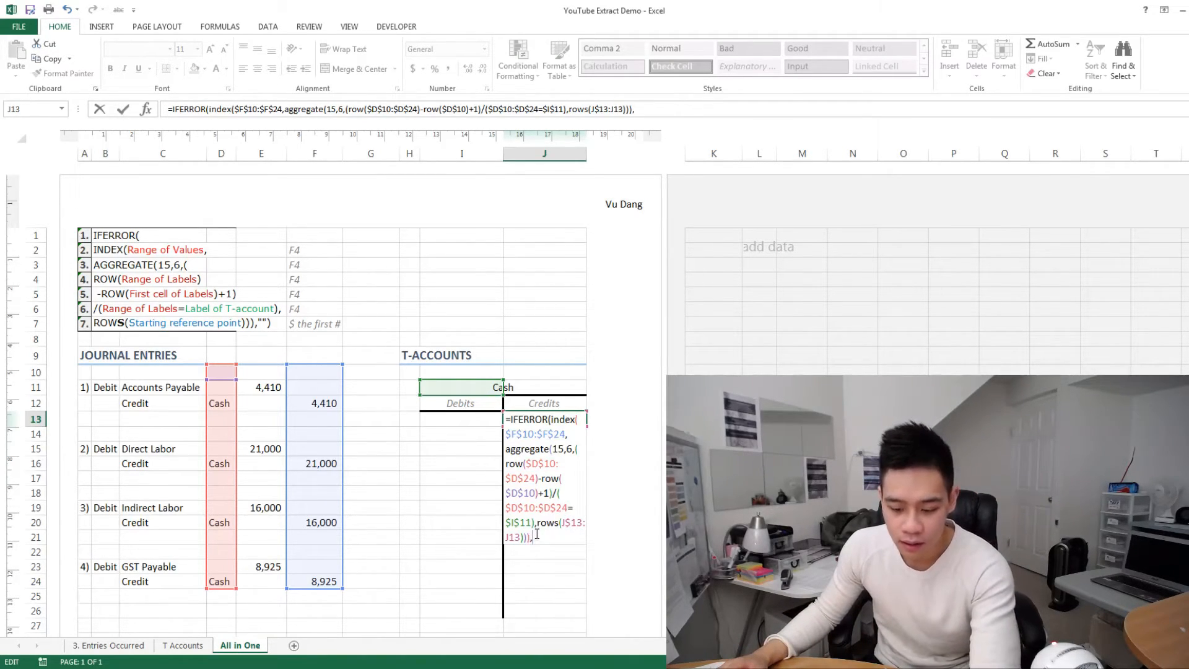
{"action": "type", "text": ",\"\""}
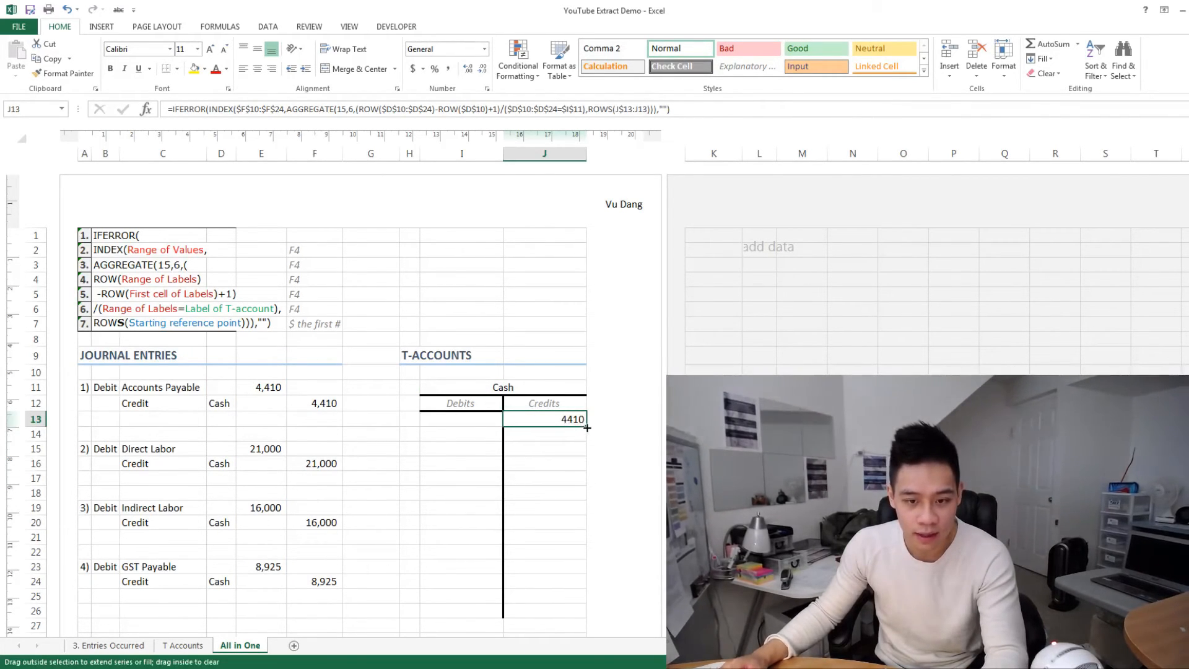
- Fill the J13 formula down to J22 and check the copy in J14
{"action": "left_click_drag", "start_coordinate": [585, 427], "coordinate": [585, 562]}
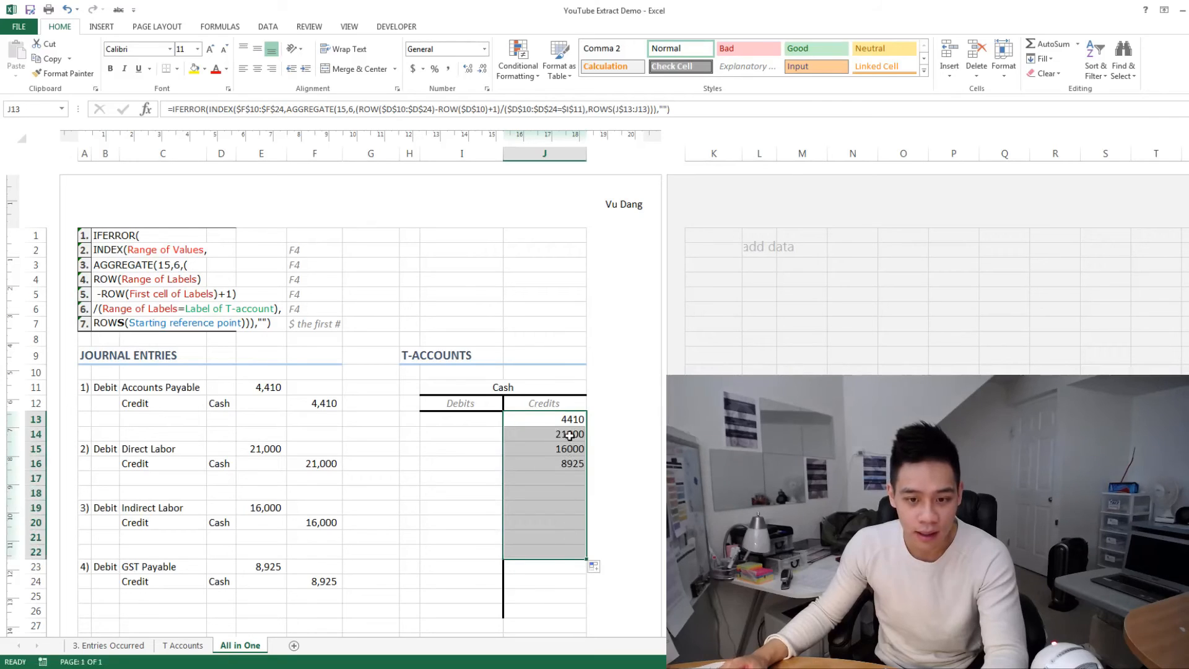
{"action": "left_click", "coordinate": [543, 434]}
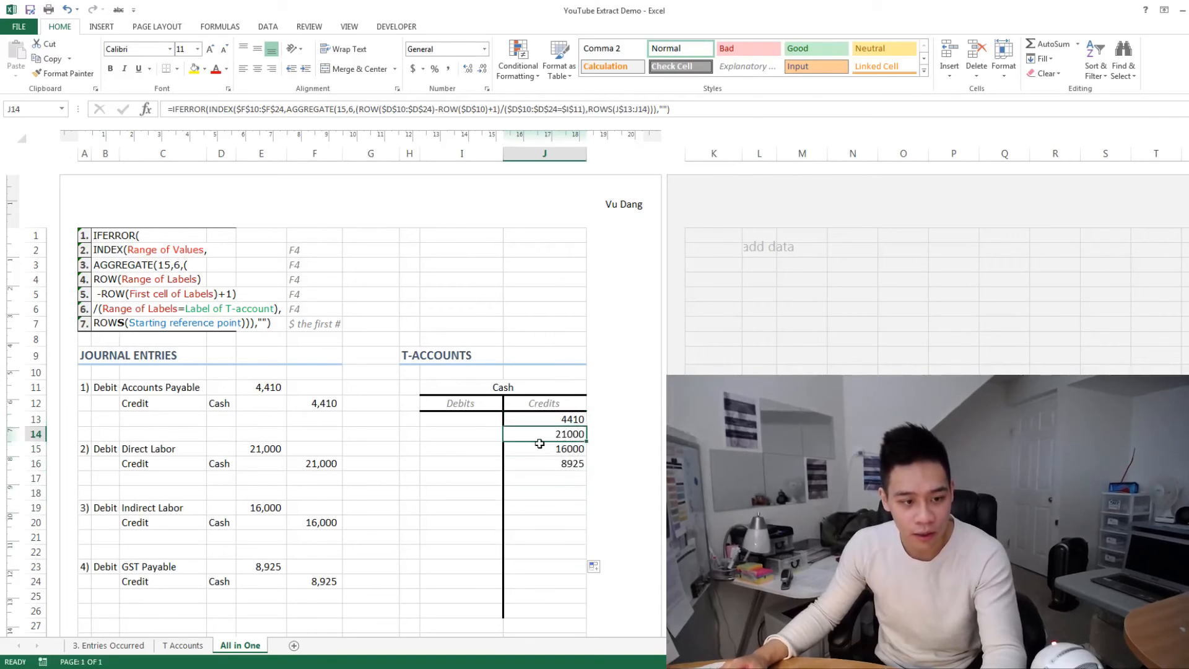
{"action": "mouse_move", "coordinate": [238, 485]}
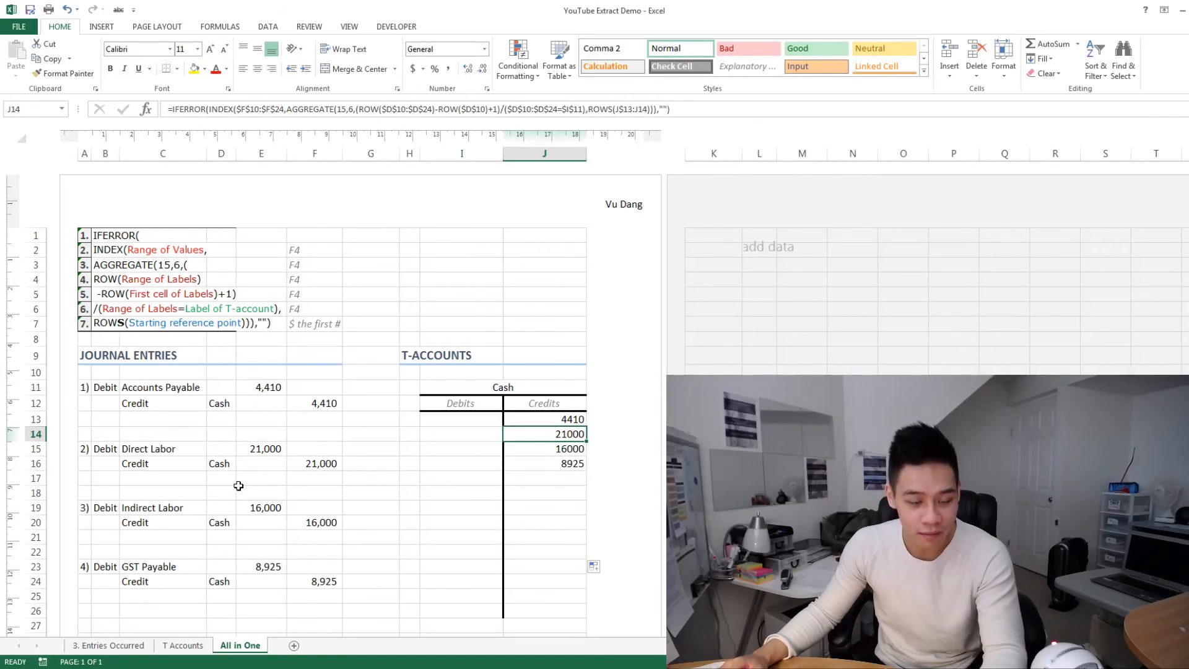